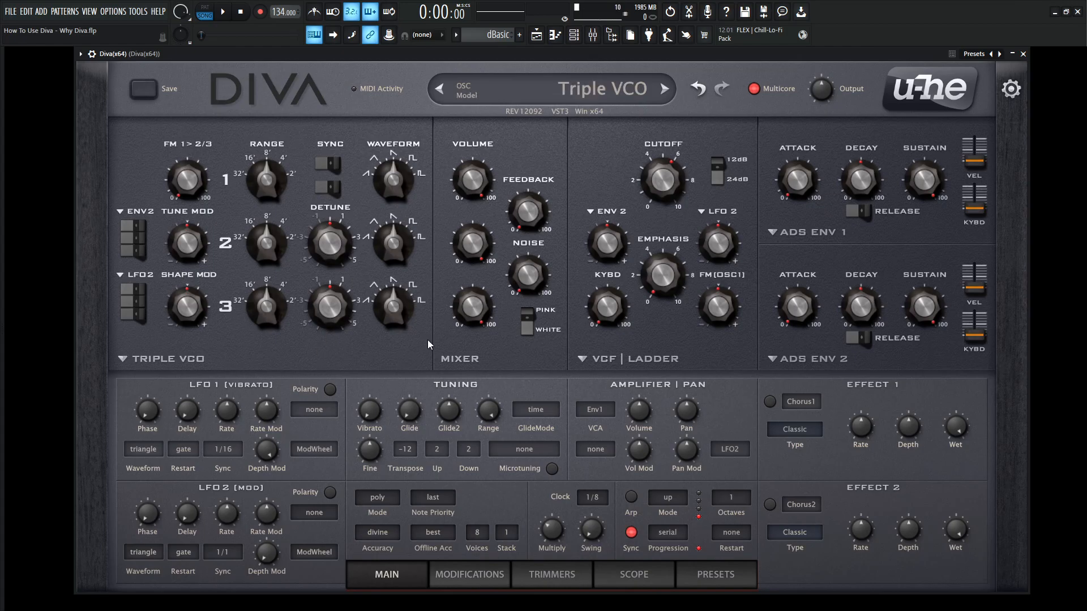
Cycle the oscillator model from Triple VCO through Dual VCO and DCO to Digital.
{"action": "left_click", "coordinate": [550, 88]}
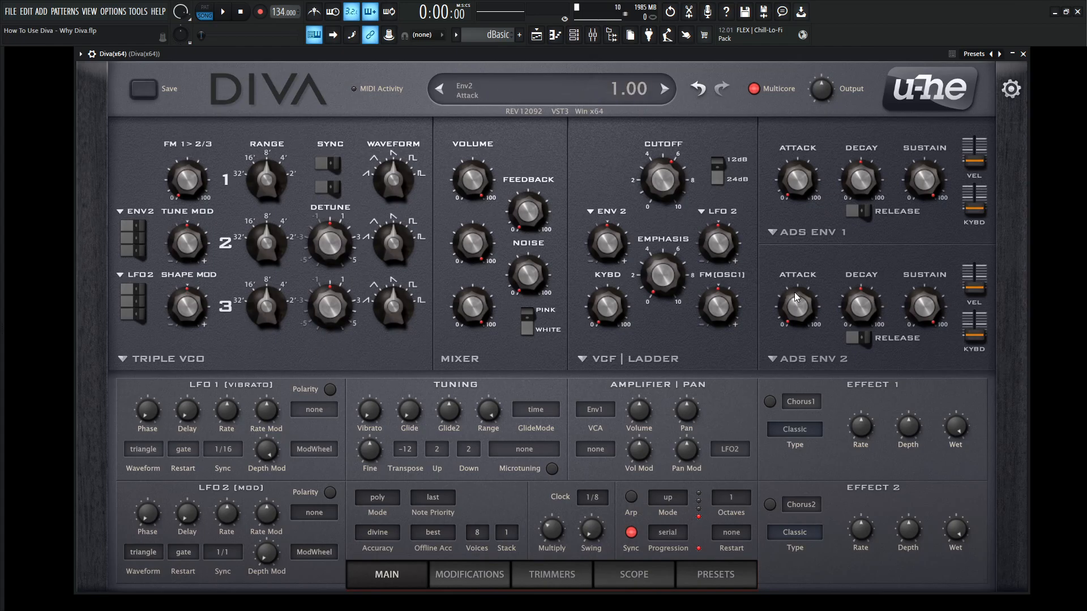
{"action": "left_click", "coordinate": [166, 358]}
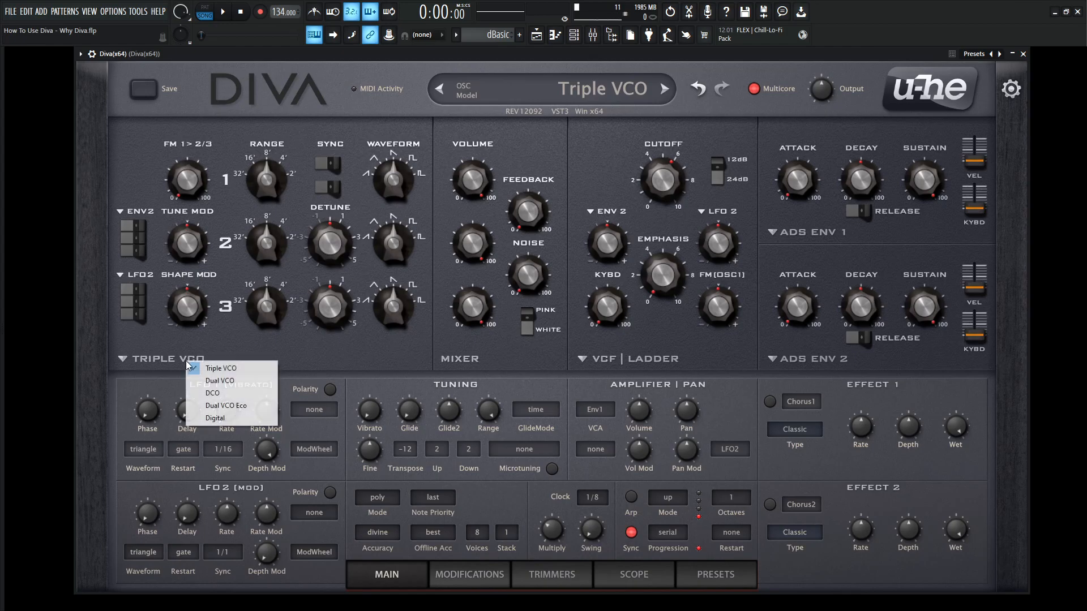
{"action": "left_click", "coordinate": [220, 368]}
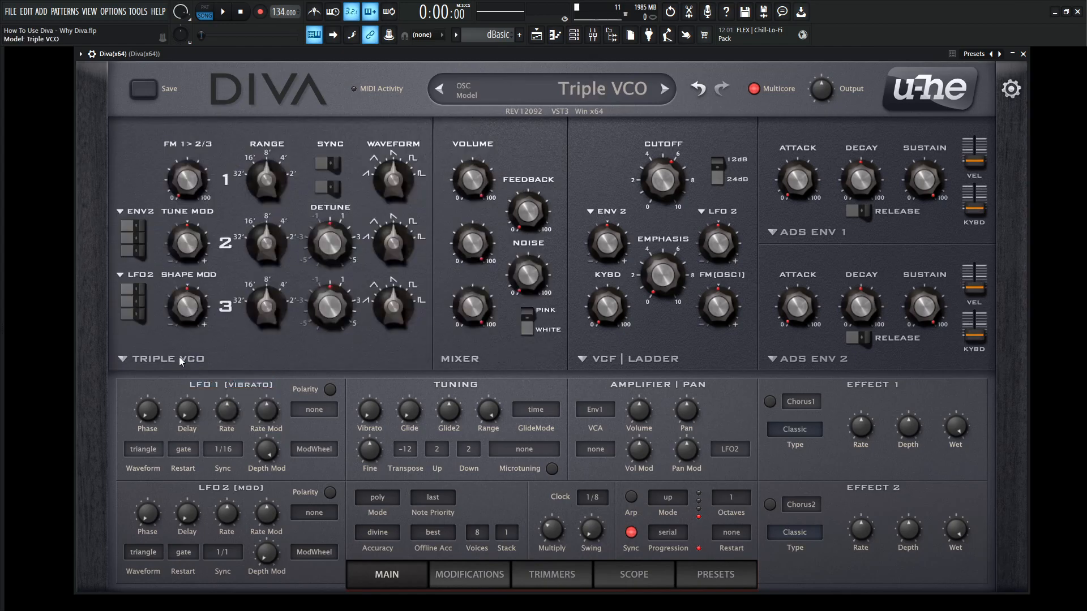
{"action": "left_click", "coordinate": [438, 89]}
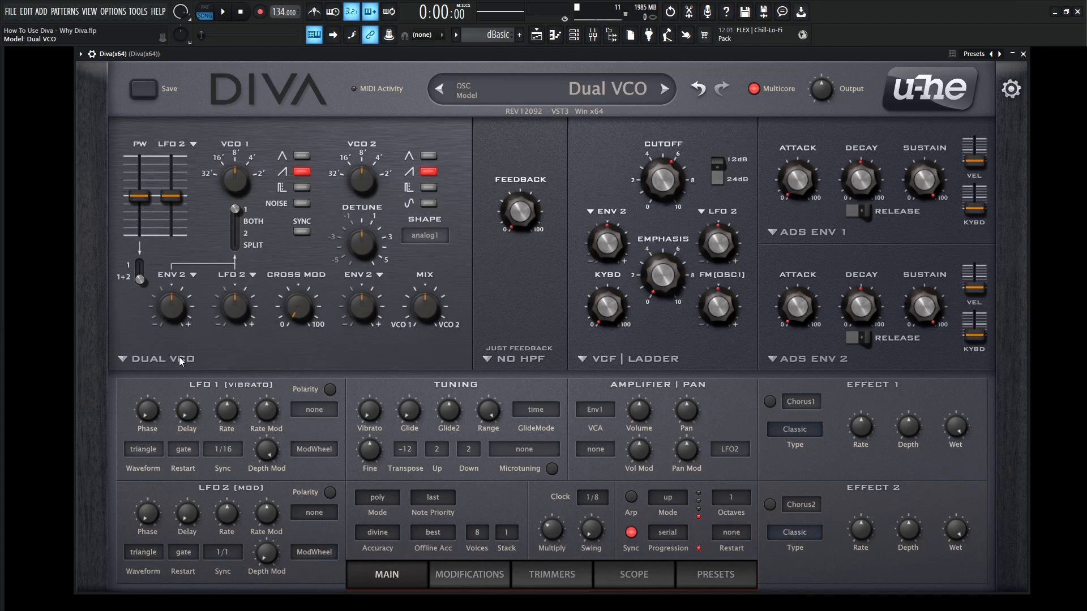
{"action": "left_click", "coordinate": [664, 88]}
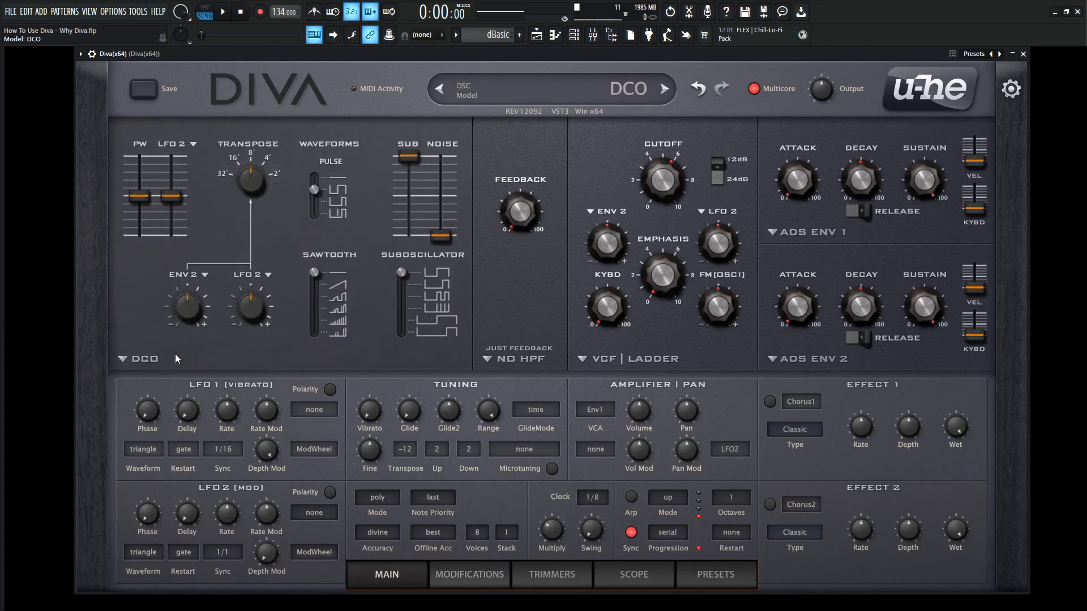
{"action": "left_click", "coordinate": [661, 88]}
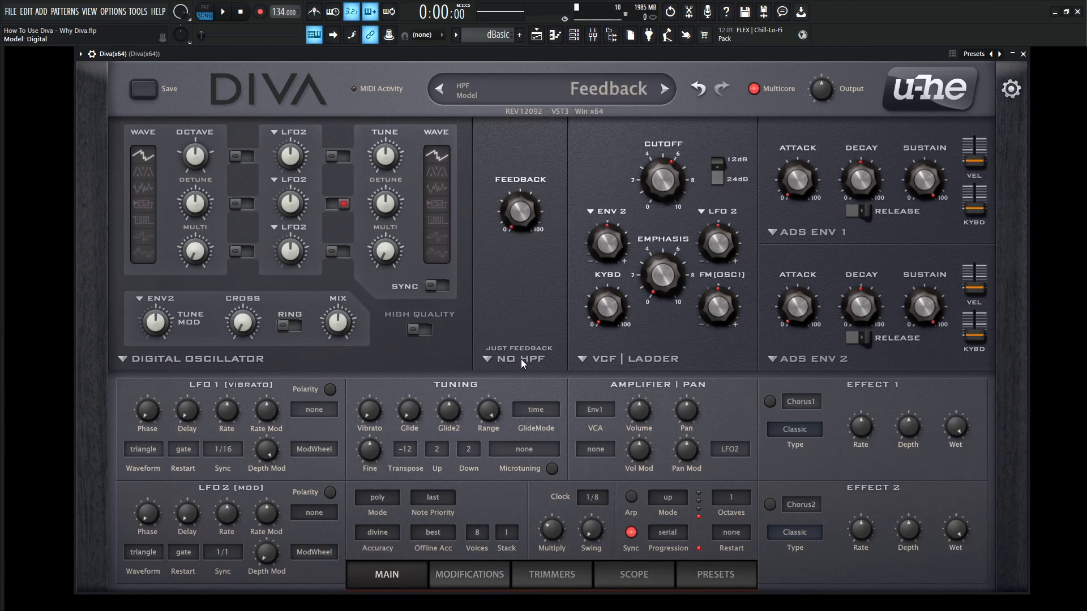
Browse the high-pass filter models, set the main VCF to BITE, and revisit the oscillator model.
{"action": "left_click", "coordinate": [519, 362]}
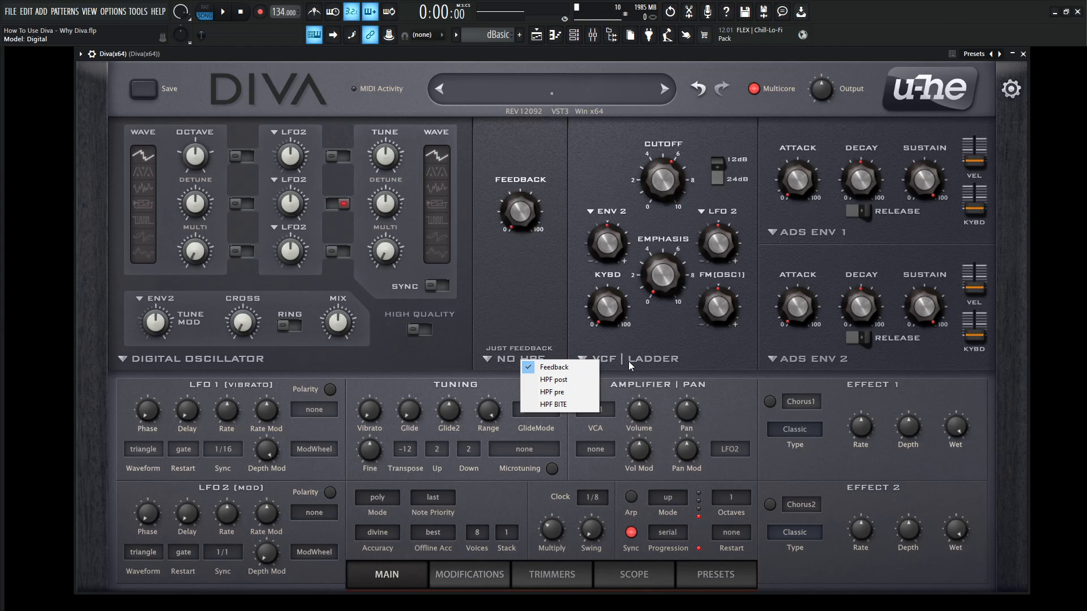
{"action": "left_click", "coordinate": [624, 358]}
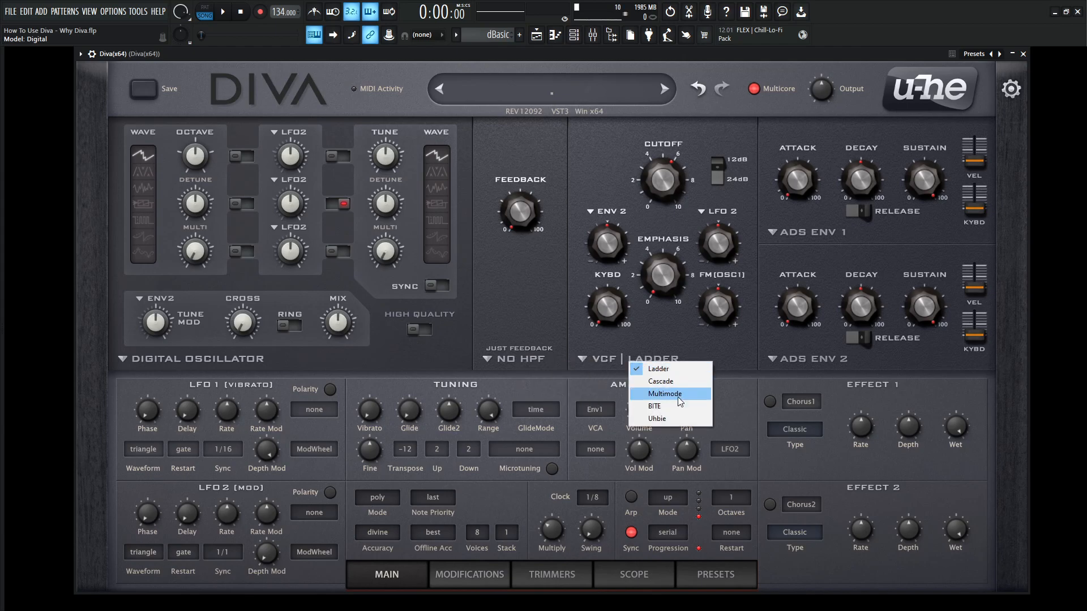
{"action": "left_click", "coordinate": [654, 406]}
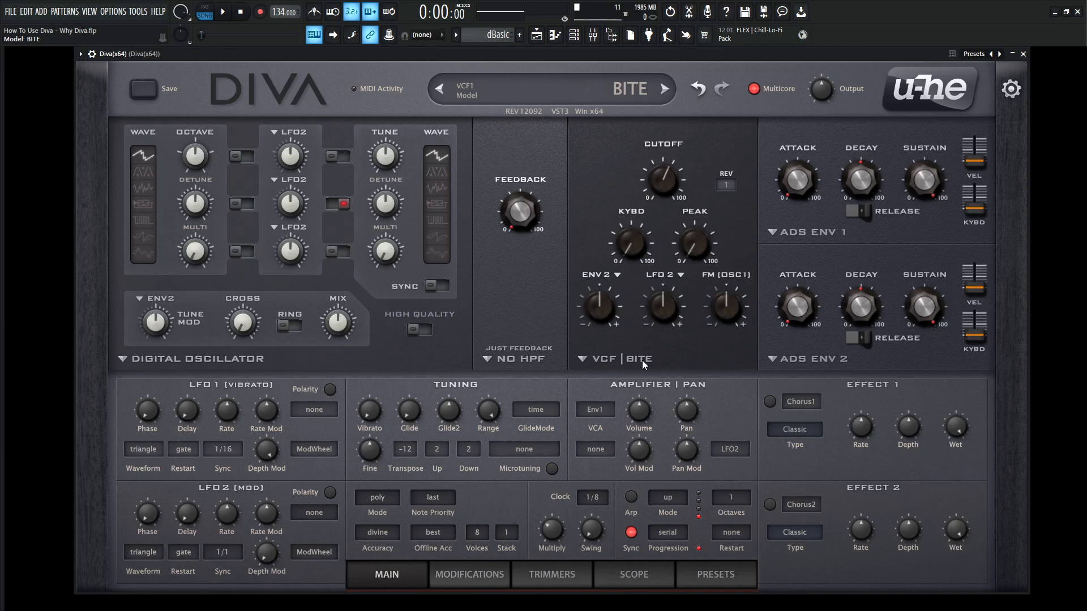
{"action": "mouse_move", "coordinate": [639, 355]}
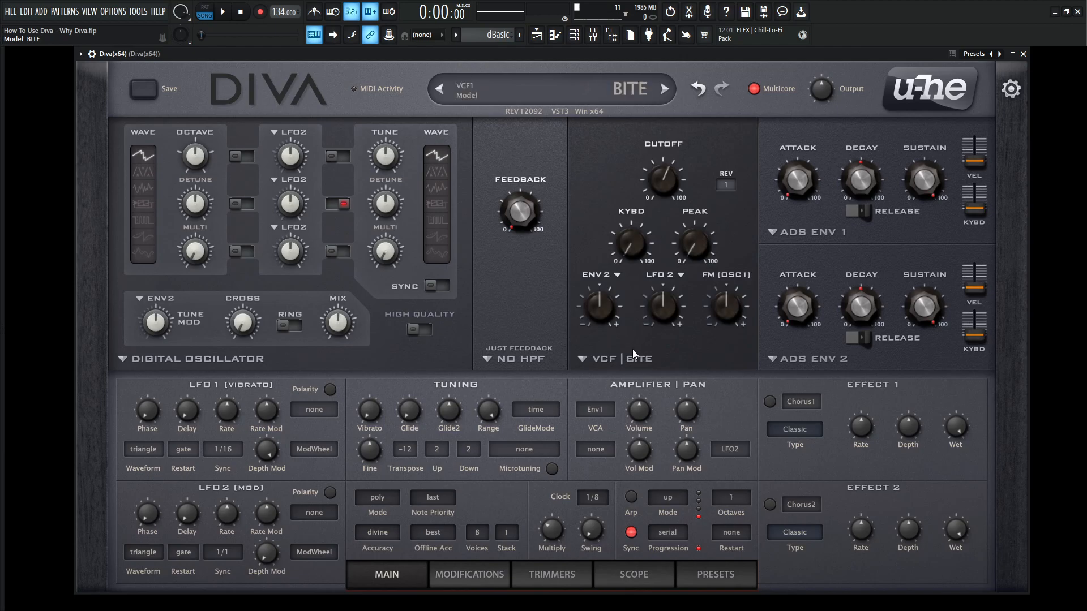
{"action": "left_click", "coordinate": [664, 89]}
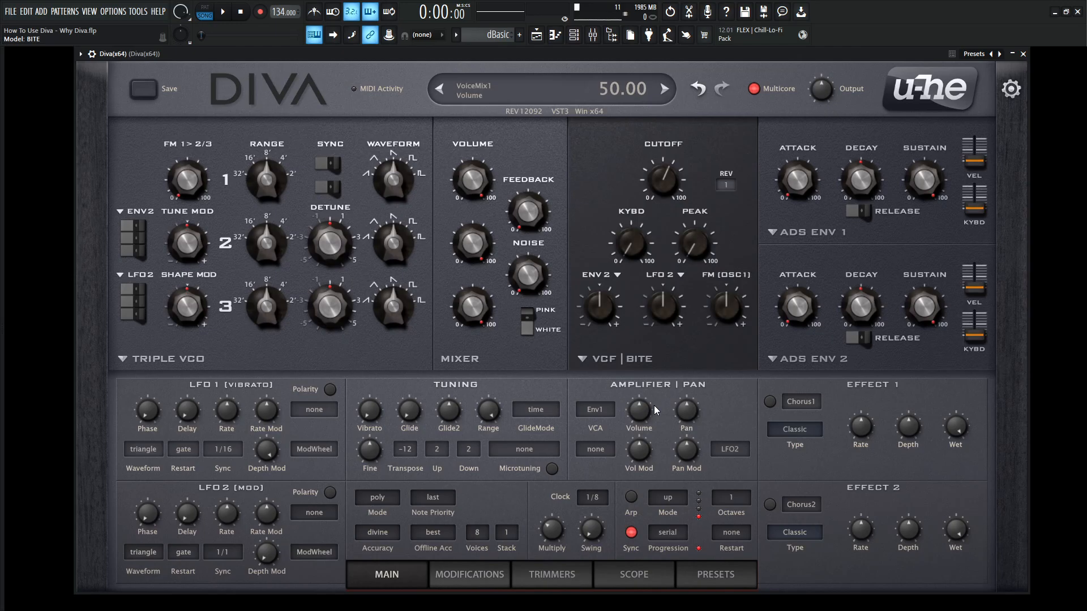
Switch envelope 1 from ADS to analogue, then to the digital A/D/S/R model.
{"action": "left_click", "coordinate": [806, 232]}
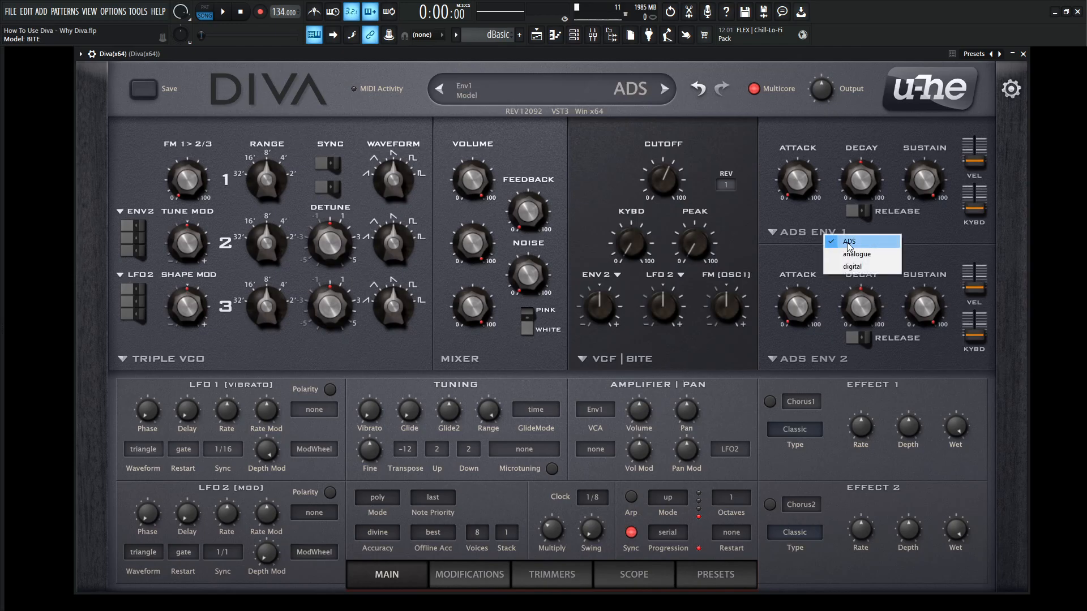
{"action": "mouse_move", "coordinate": [864, 247]}
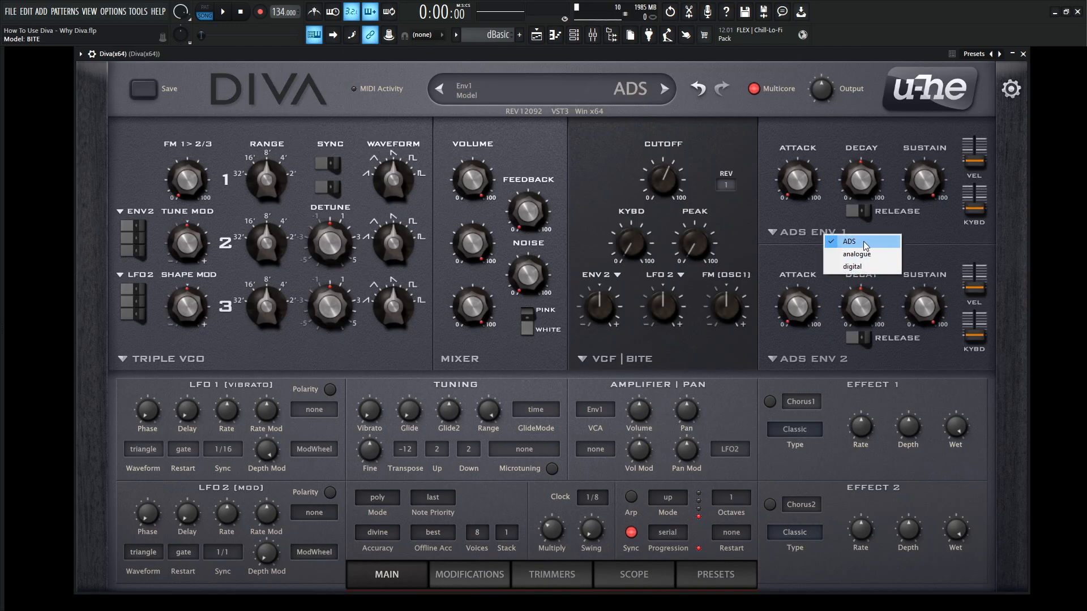
{"action": "left_click", "coordinate": [856, 246]}
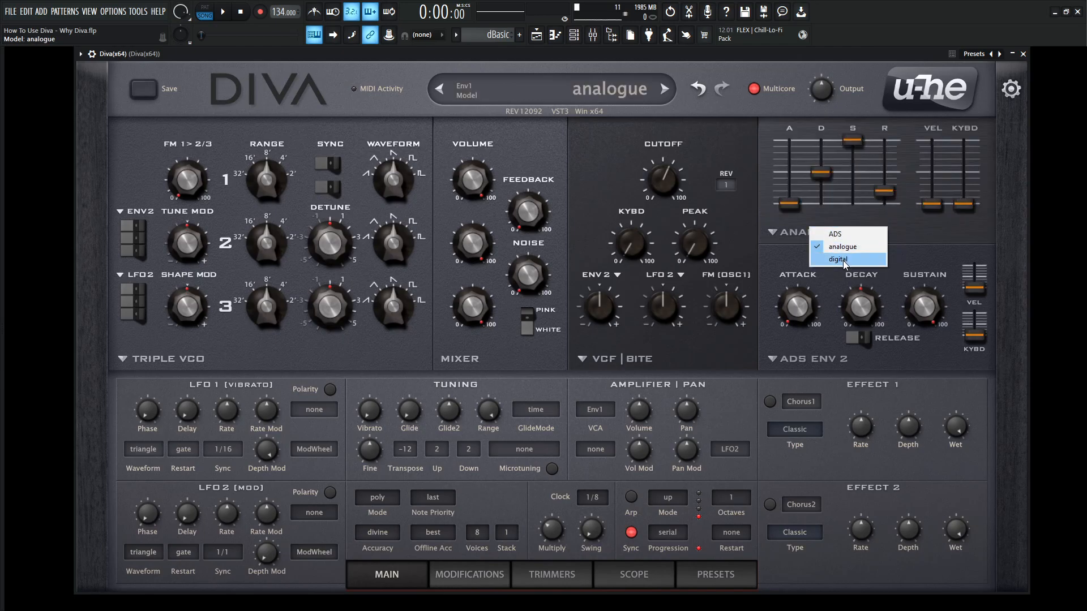
{"action": "left_click", "coordinate": [838, 259]}
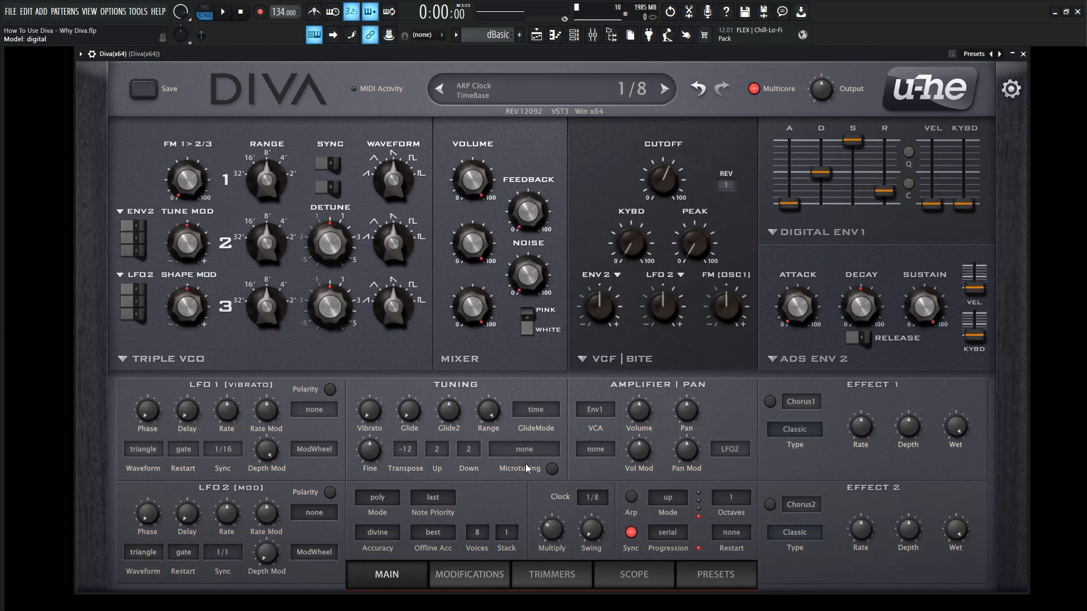
{"action": "left_click", "coordinate": [664, 89]}
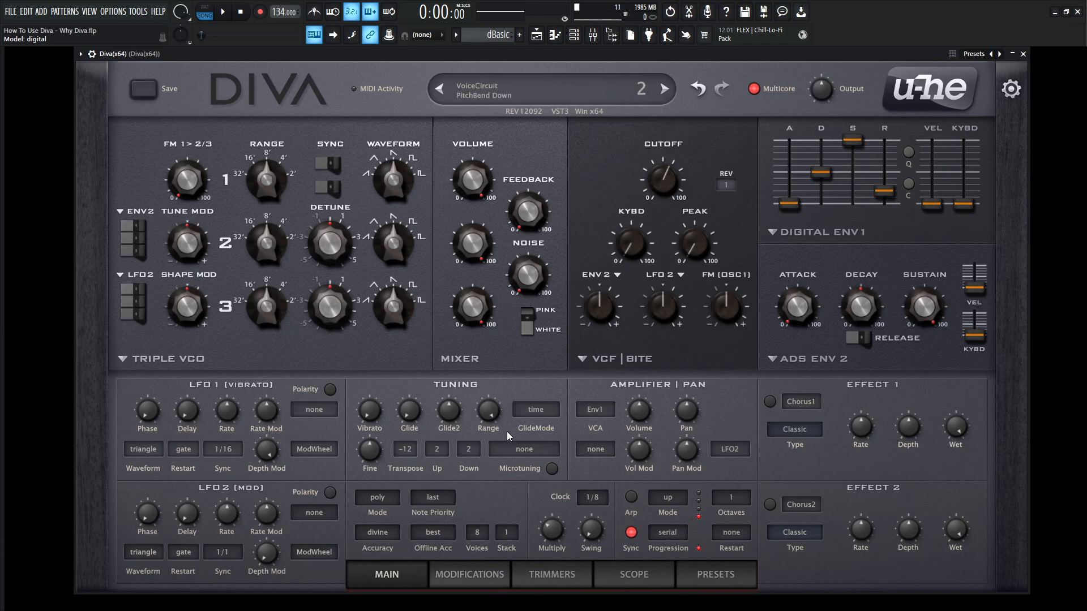
{"action": "mouse_move", "coordinate": [491, 459]}
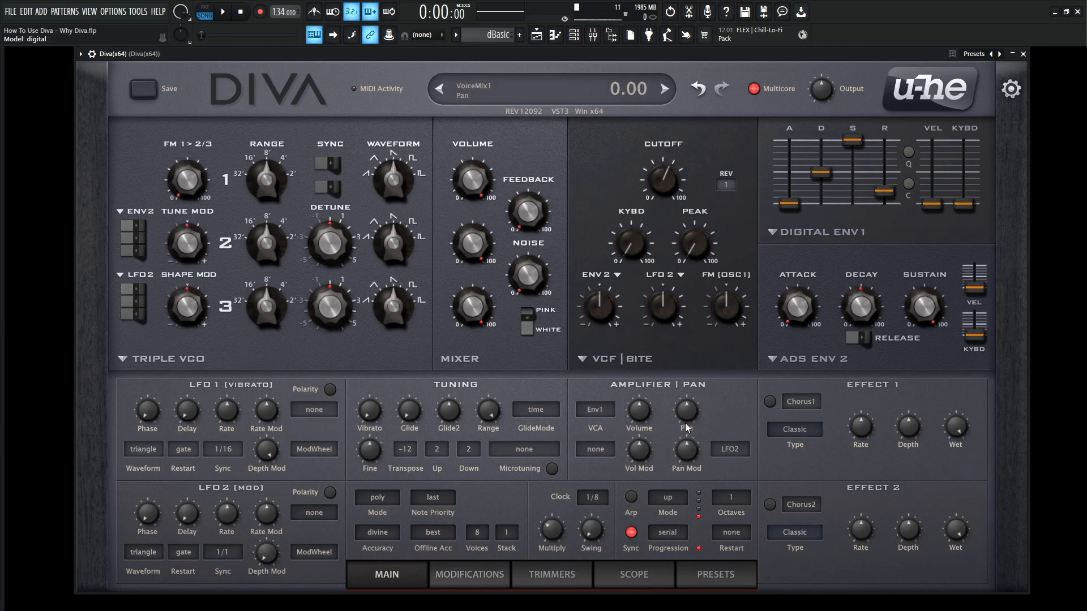
{"action": "mouse_move", "coordinate": [686, 447]}
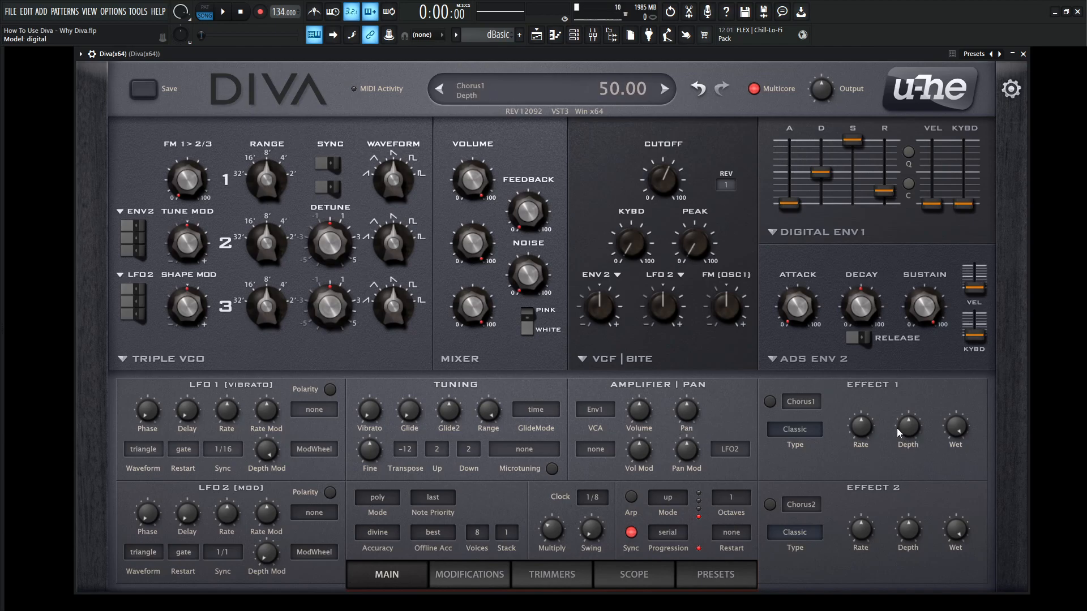
{"action": "left_click", "coordinate": [800, 402]}
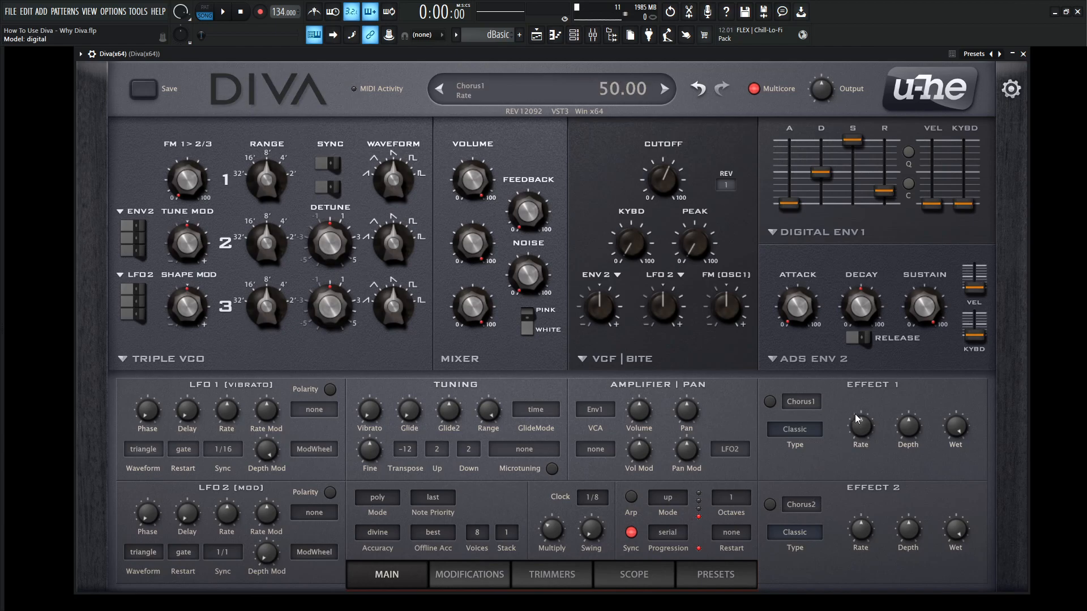
{"action": "mouse_move", "coordinate": [853, 510]}
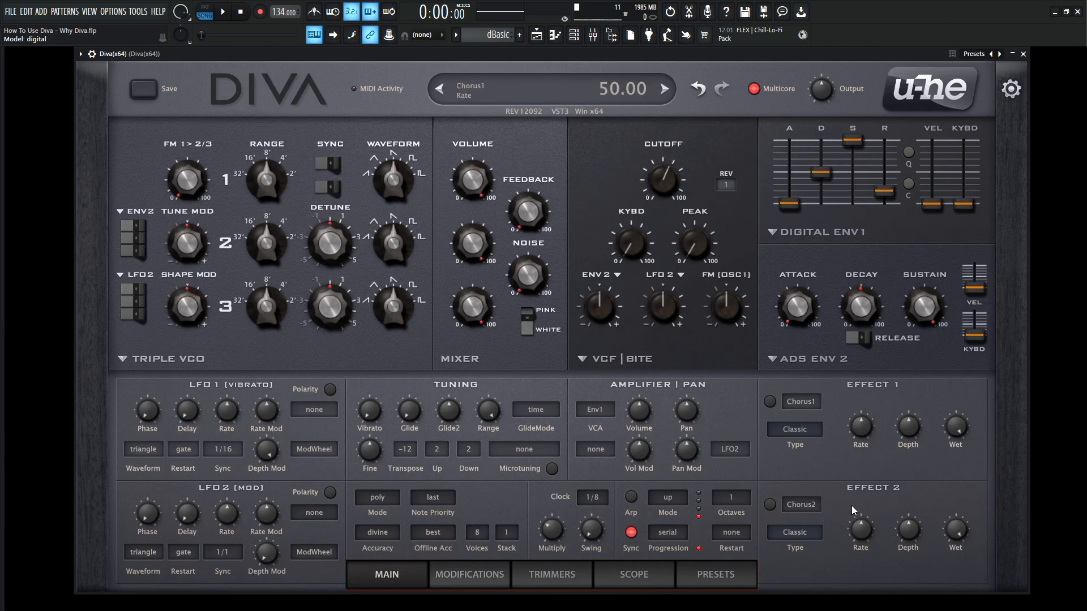
{"action": "left_click", "coordinate": [794, 429]}
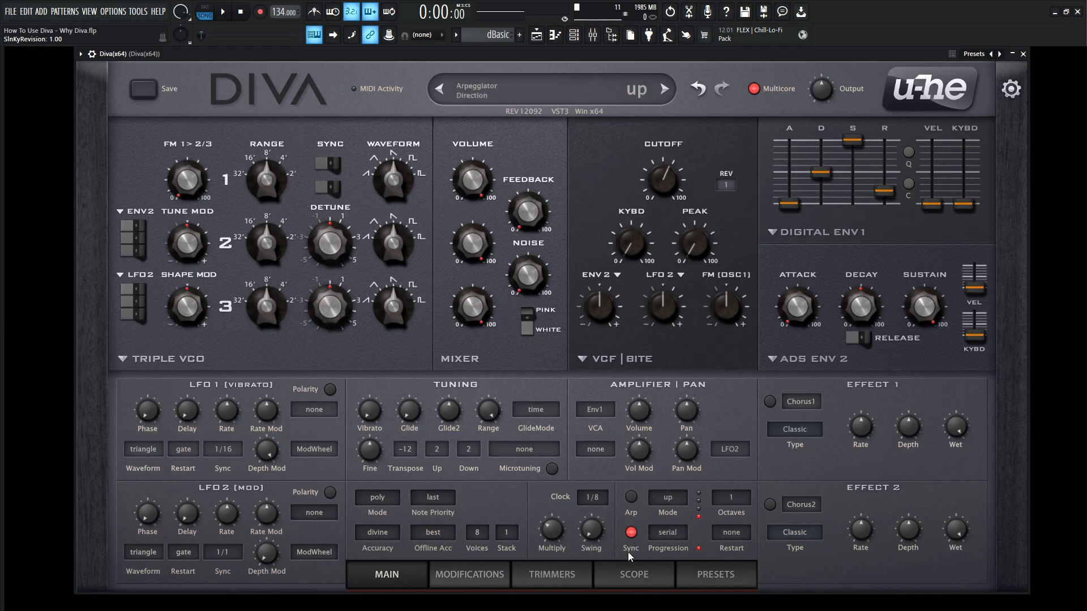
Show the oscilloscope with its frequency and scale controls via the SCOPE tab.
{"action": "left_click", "coordinate": [632, 574]}
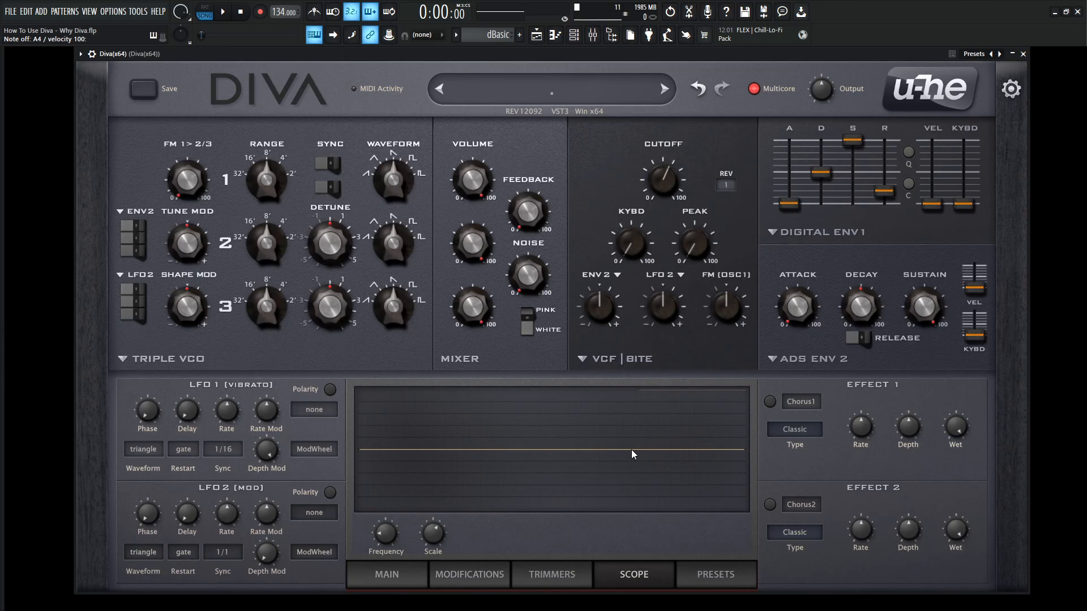
{"action": "mouse_move", "coordinate": [508, 500]}
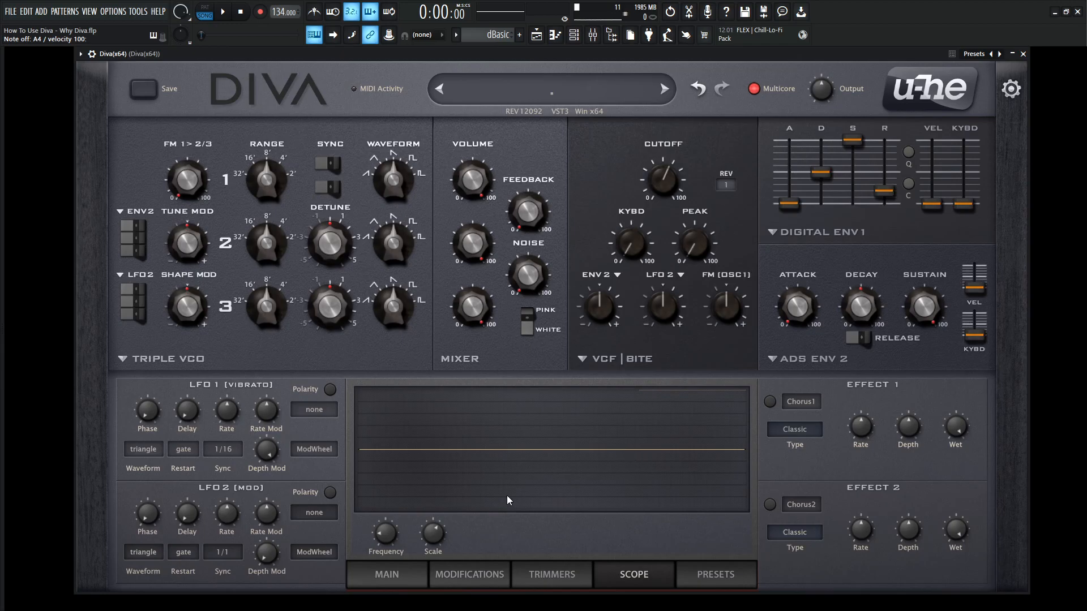
Return to the MAIN panel showing tuning, amplifier, arpeggiator and voice settings.
{"action": "left_click", "coordinate": [386, 574]}
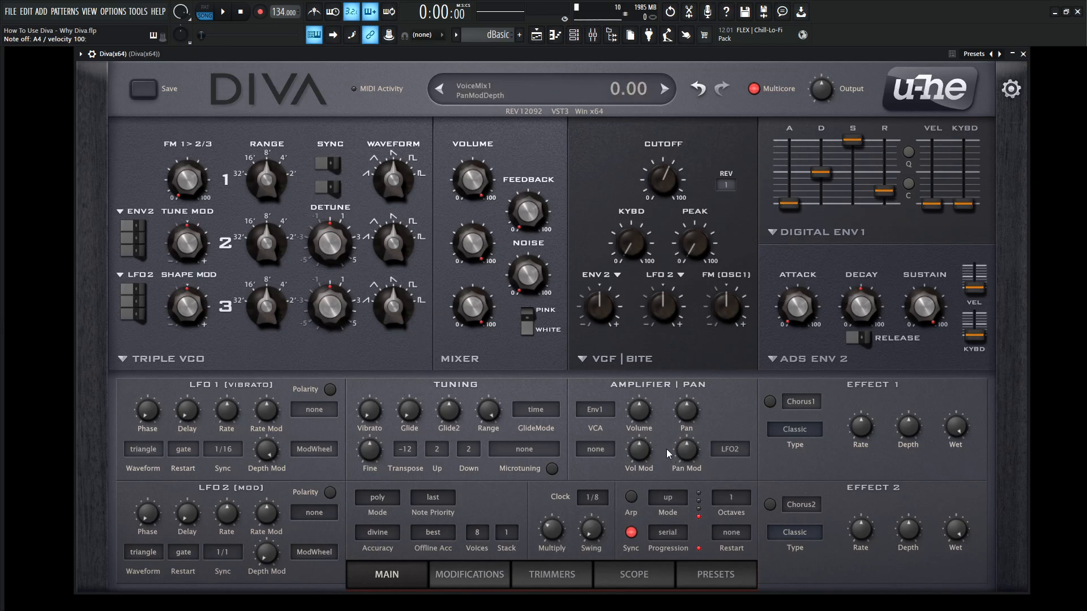
{"action": "mouse_move", "coordinate": [713, 469]}
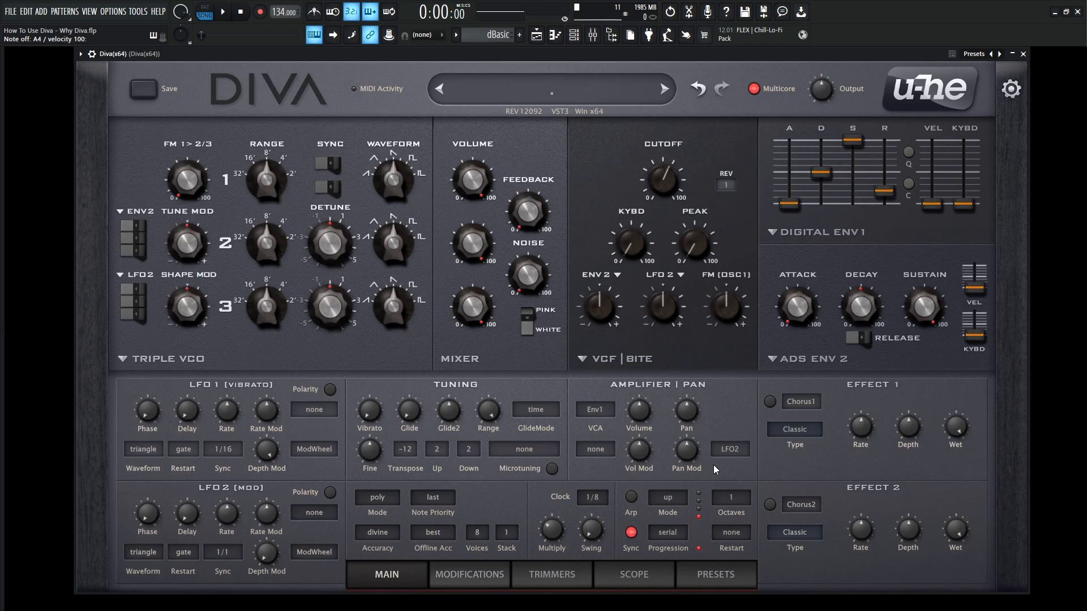
{"action": "left_click", "coordinate": [799, 402]}
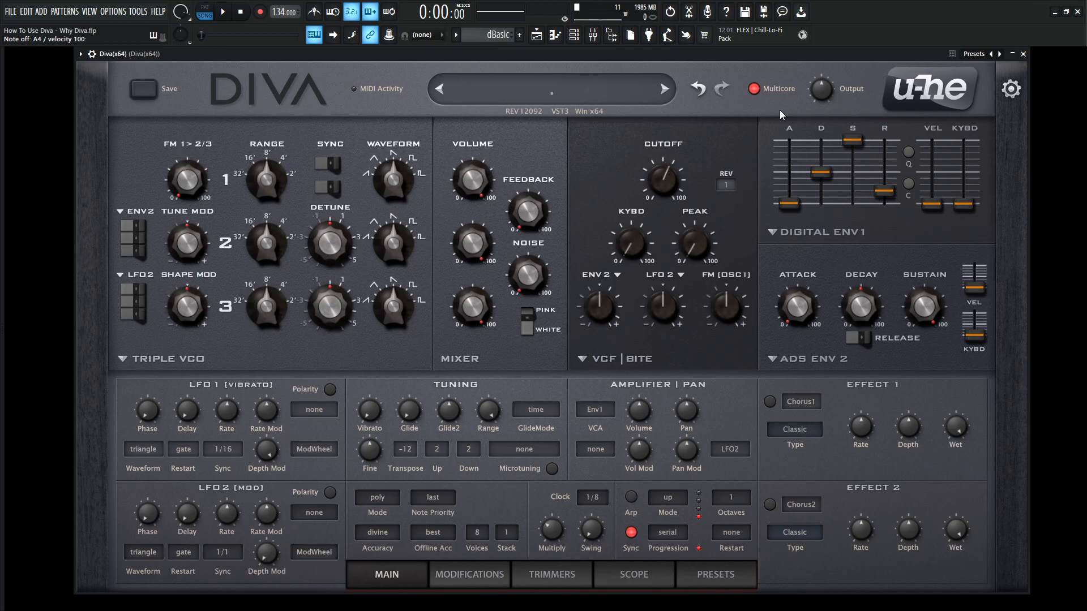
Open the Accuracy dropdown listing draft, fast, great and divine, leaving divine selected.
{"action": "left_click", "coordinate": [431, 531]}
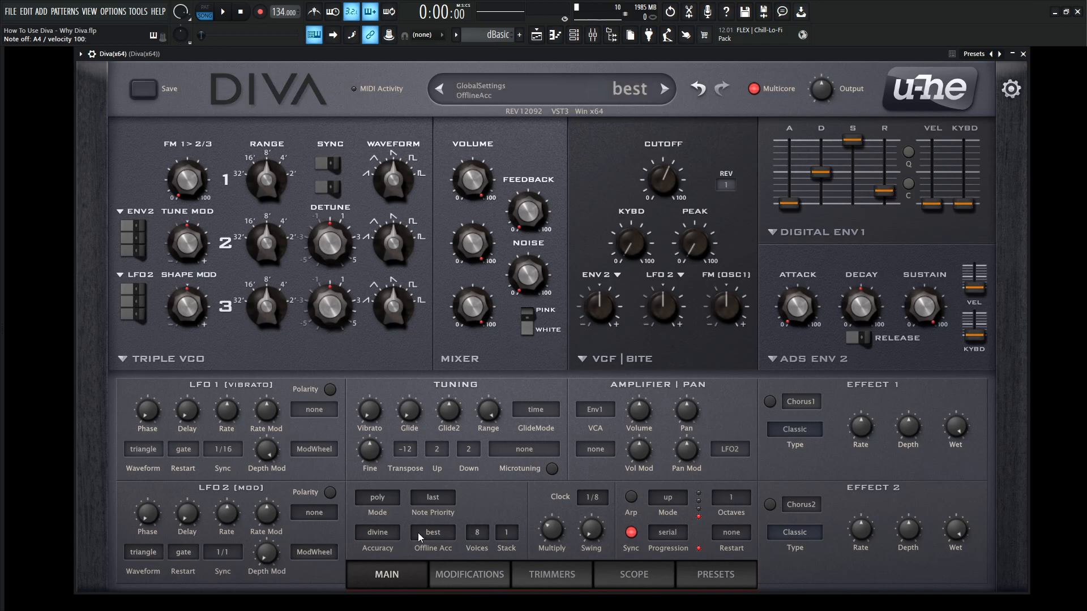
{"action": "left_click", "coordinate": [376, 532]}
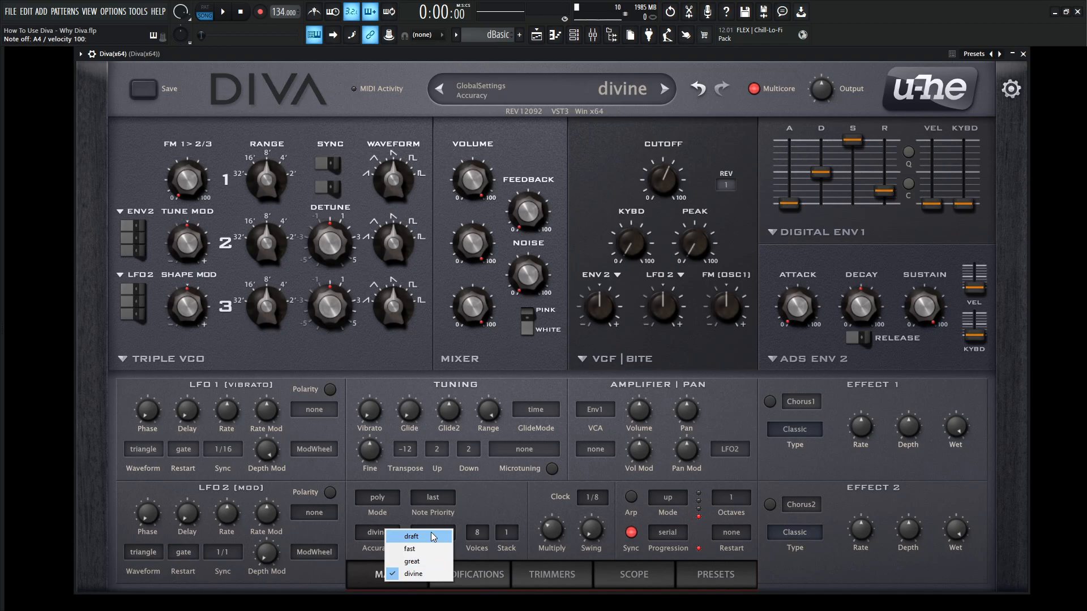